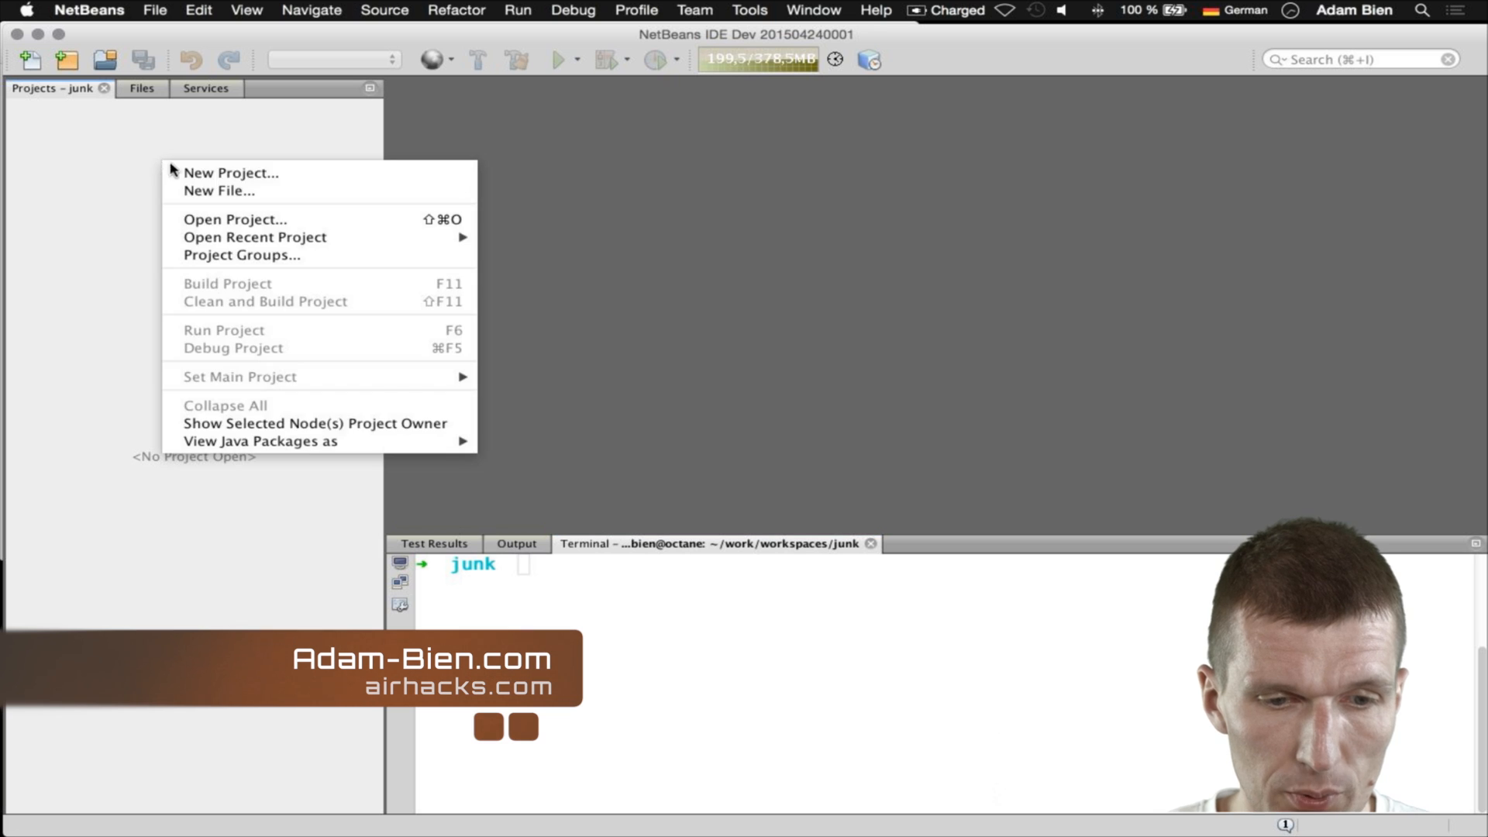
- Create a JavaScript Library project named 'automation' with package.json and gulpfile.js enabled
left_click(230, 173)
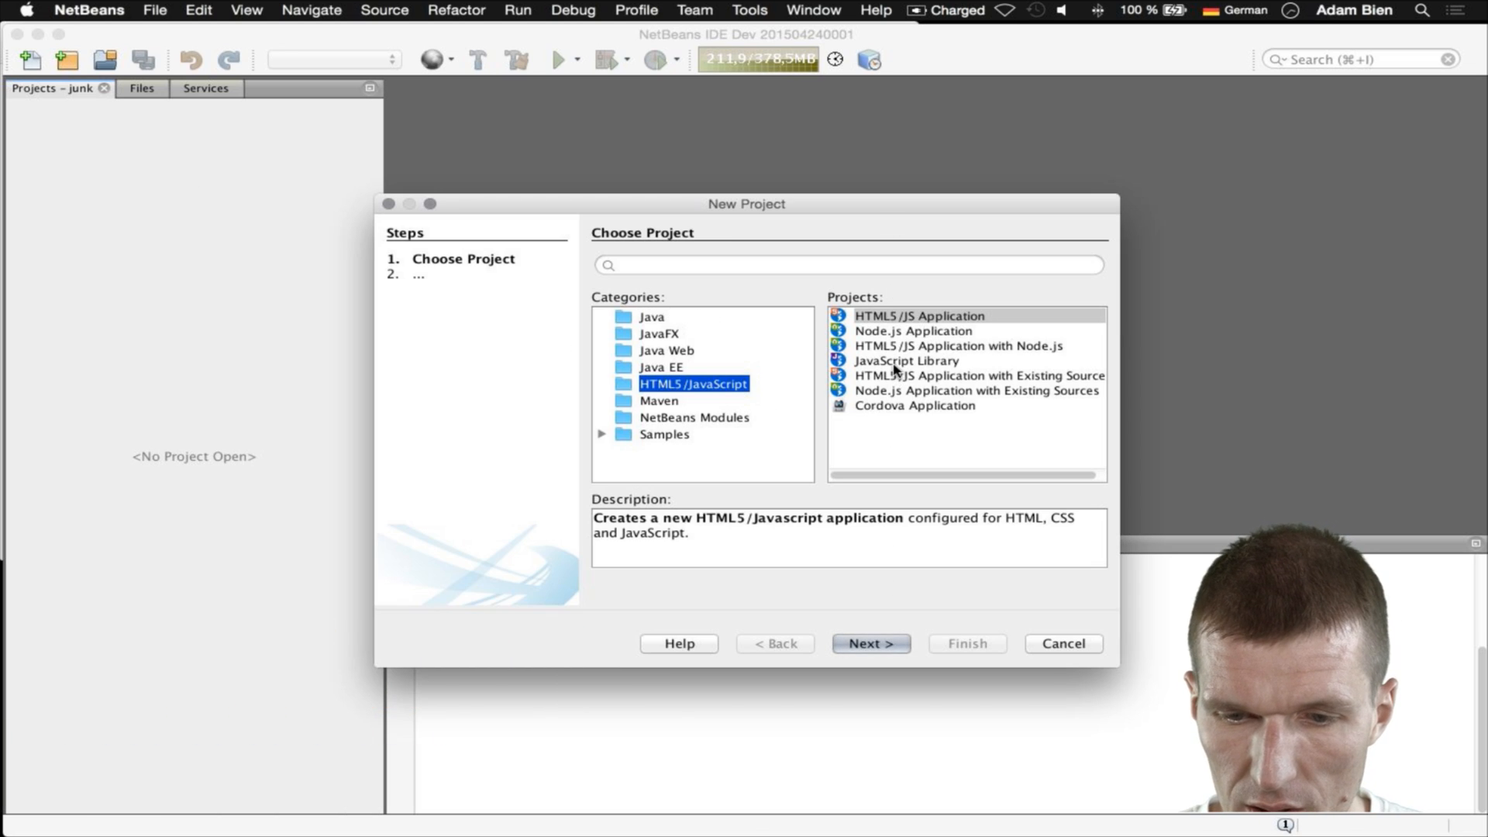
left_click(872, 643)
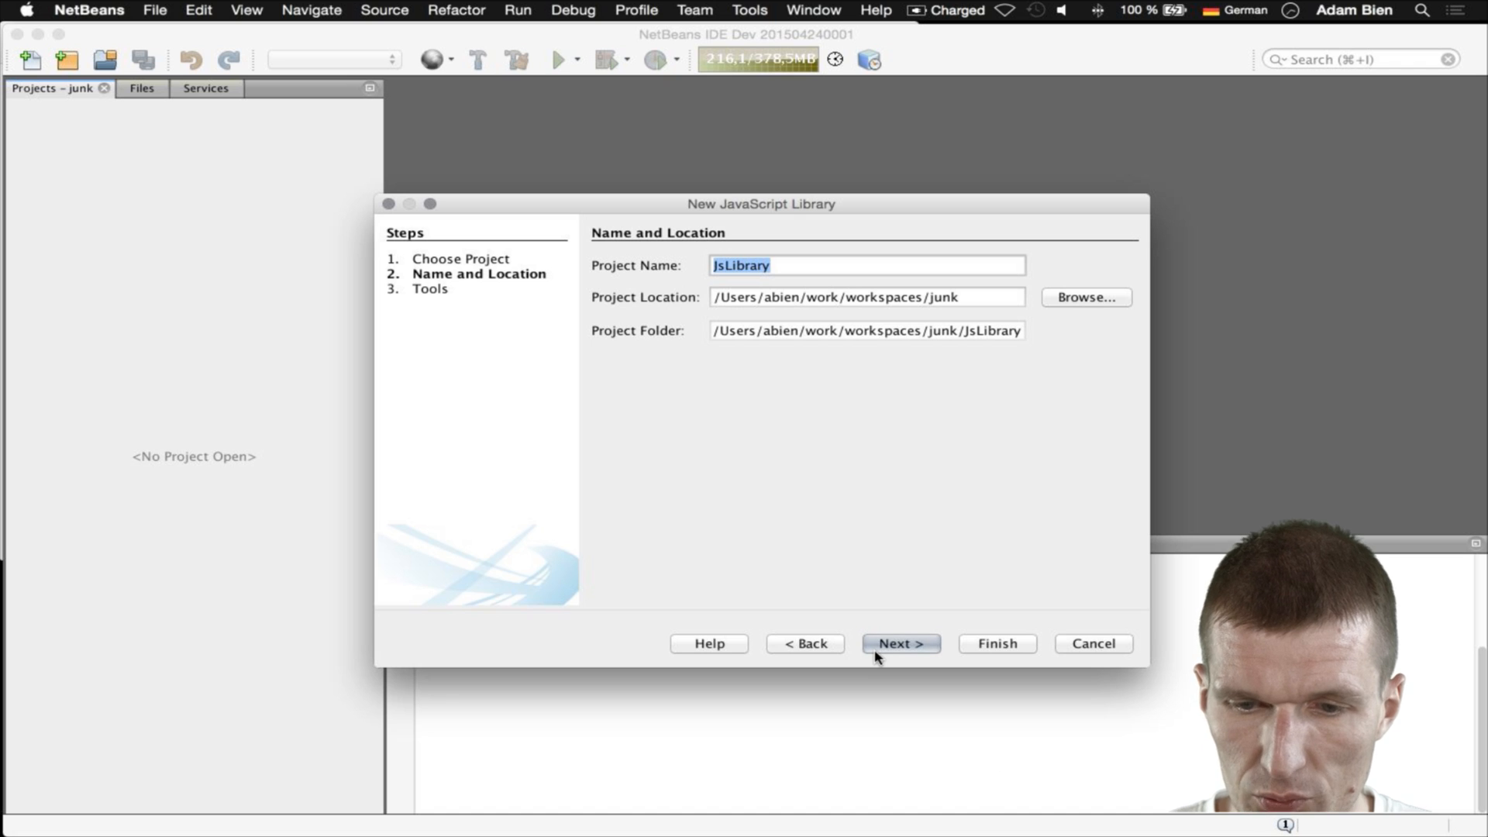
type("auto")
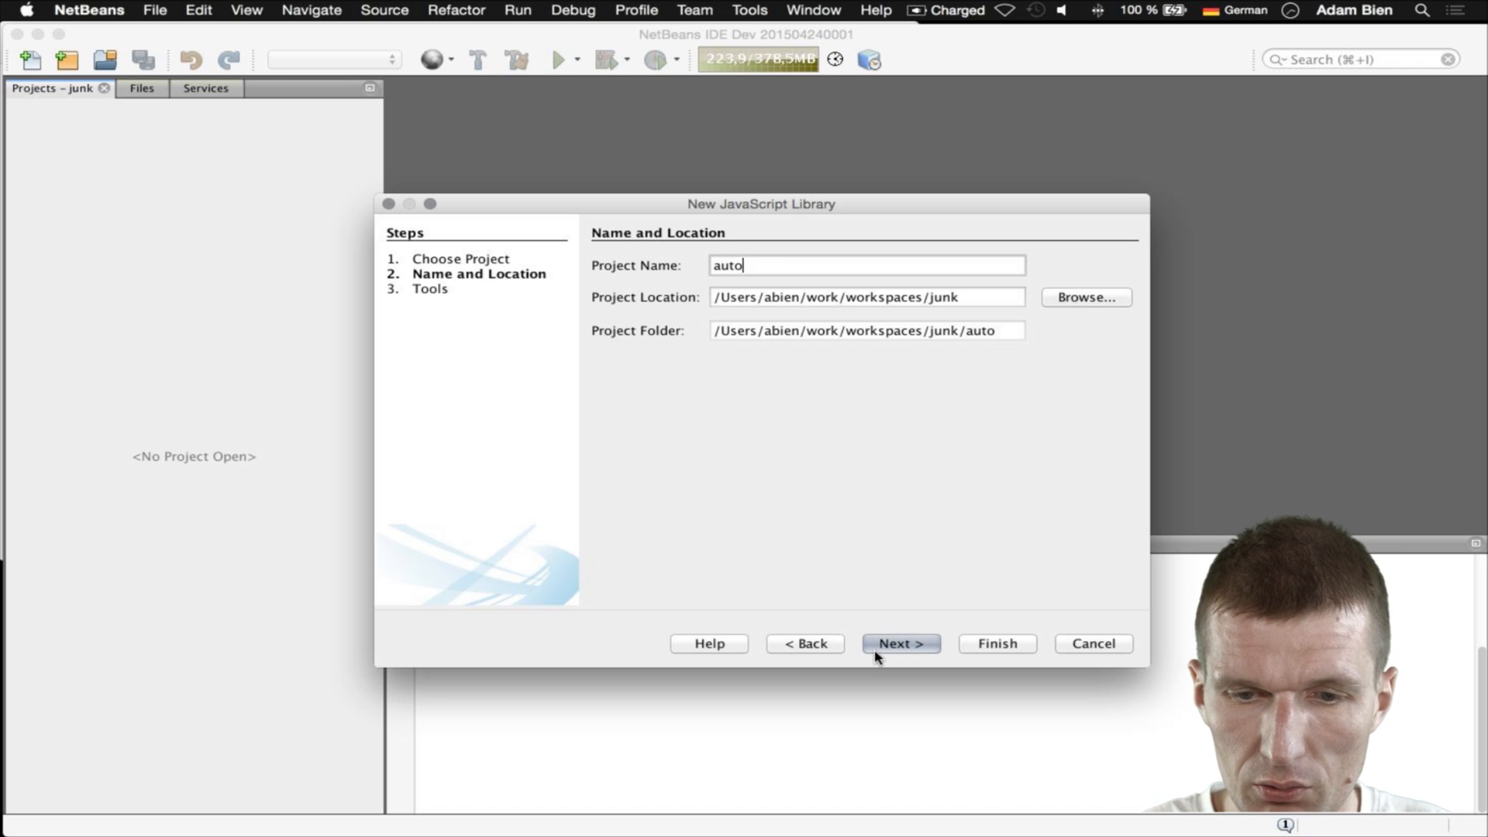
left_click(901, 643)
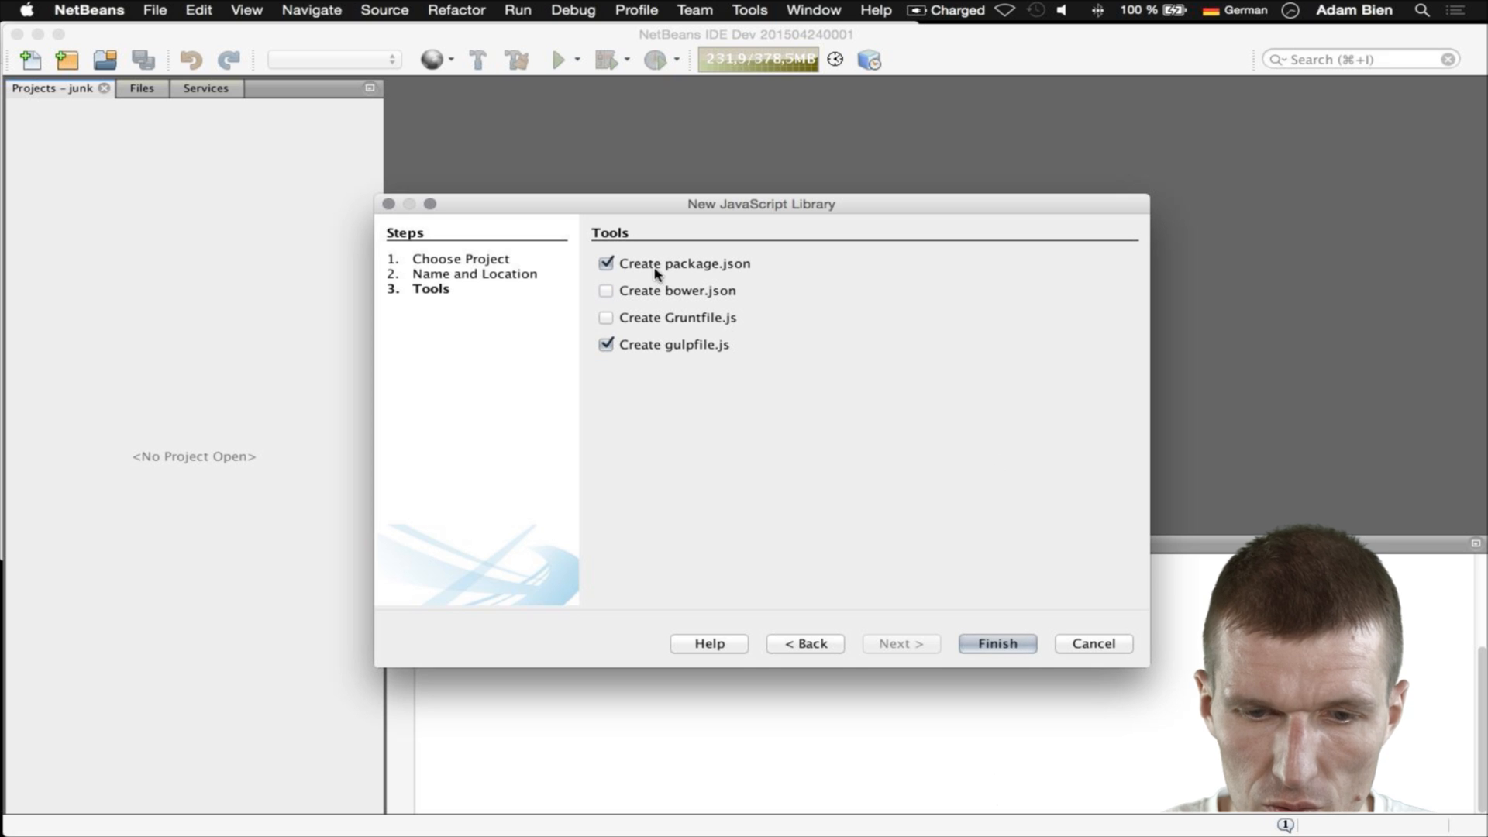
left_click(998, 643)
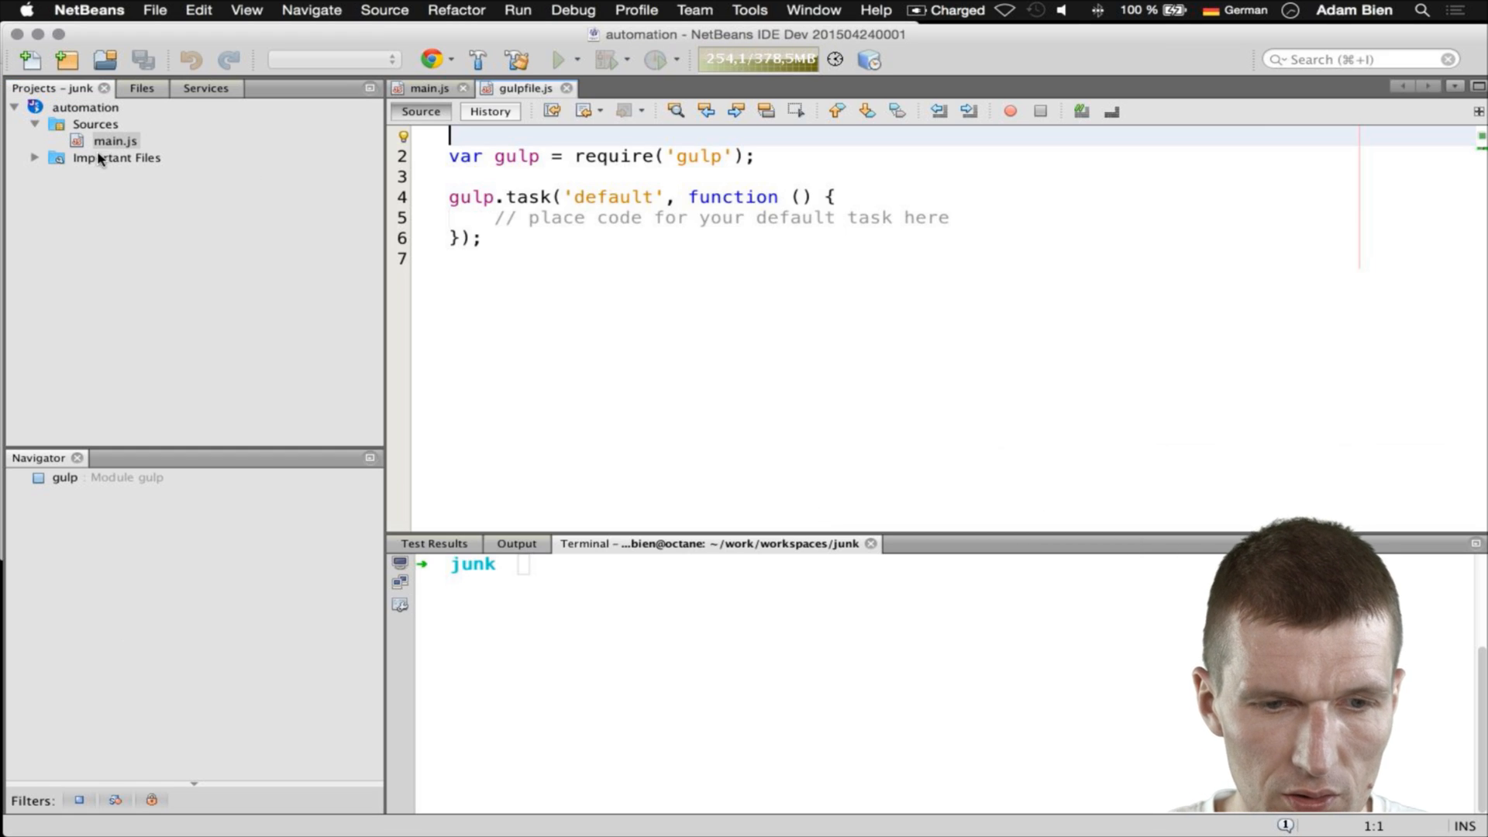
- Replace gulpfile.js with copy, watch and default tasks, and add '#!/usr/bin/jjs -fv' to main.js
left_click(31, 158)
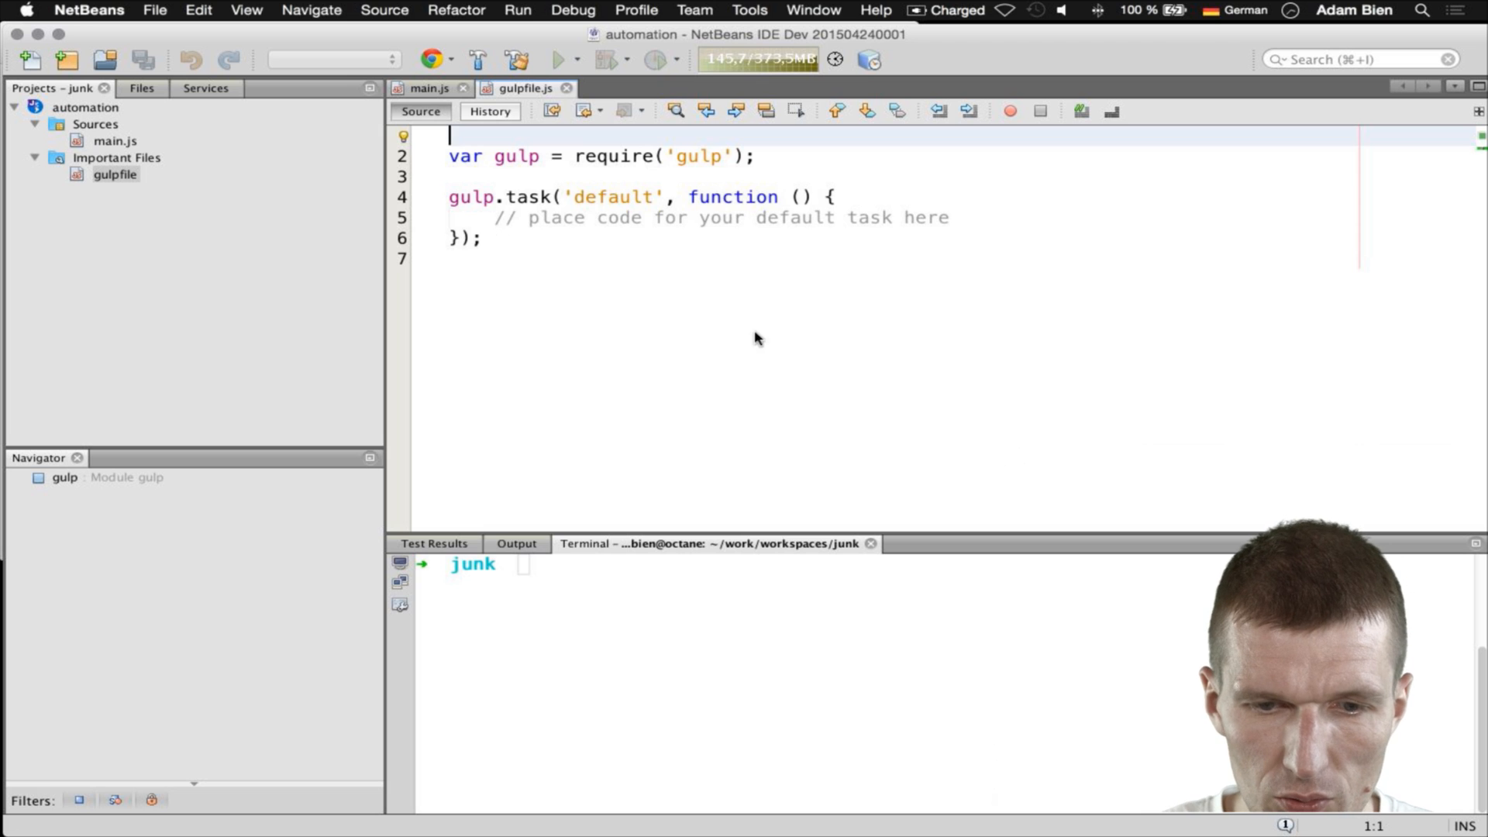
key("cmd+a")
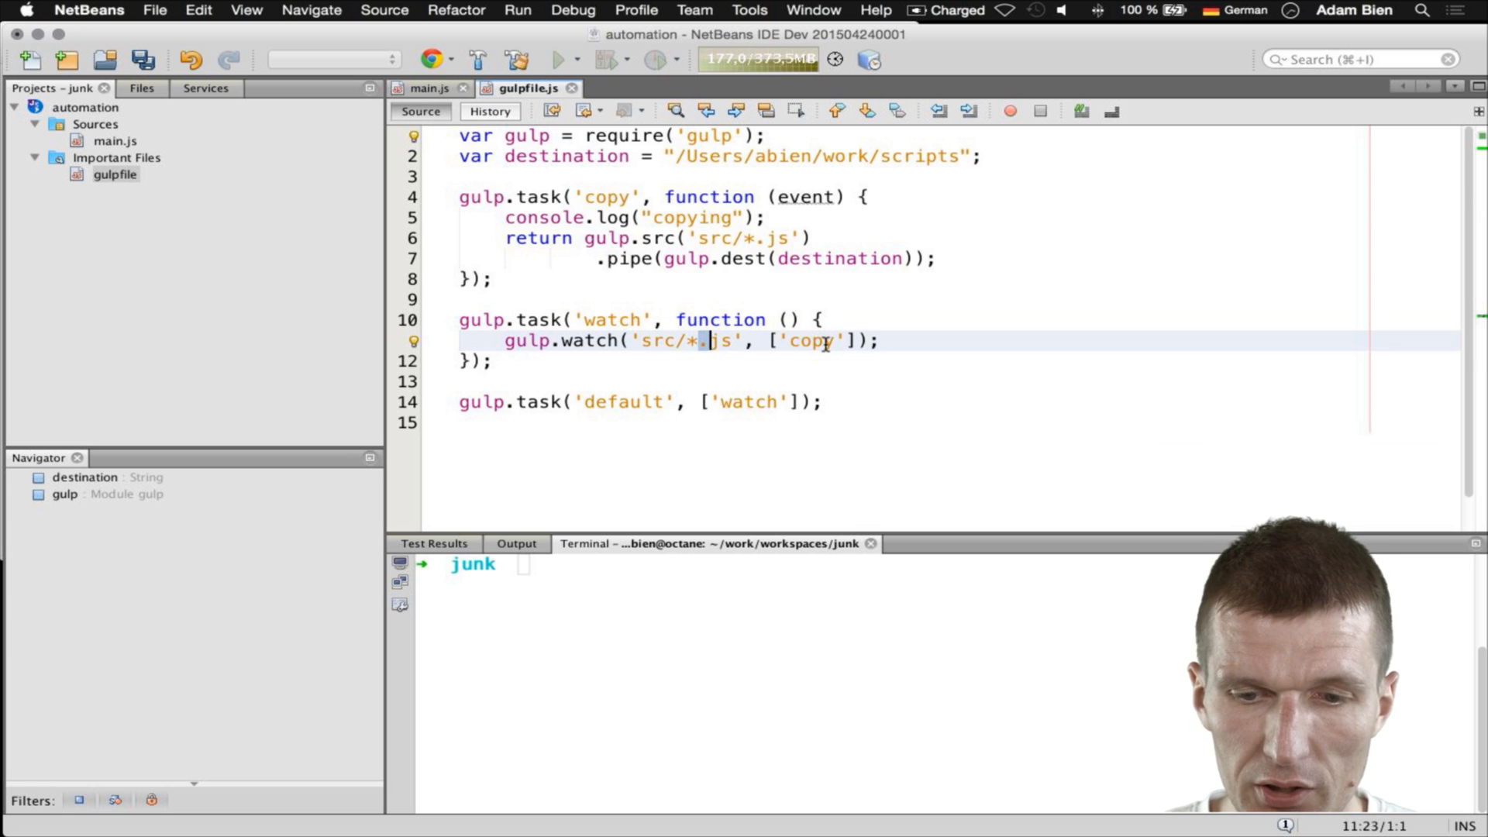
double_click(811, 341)
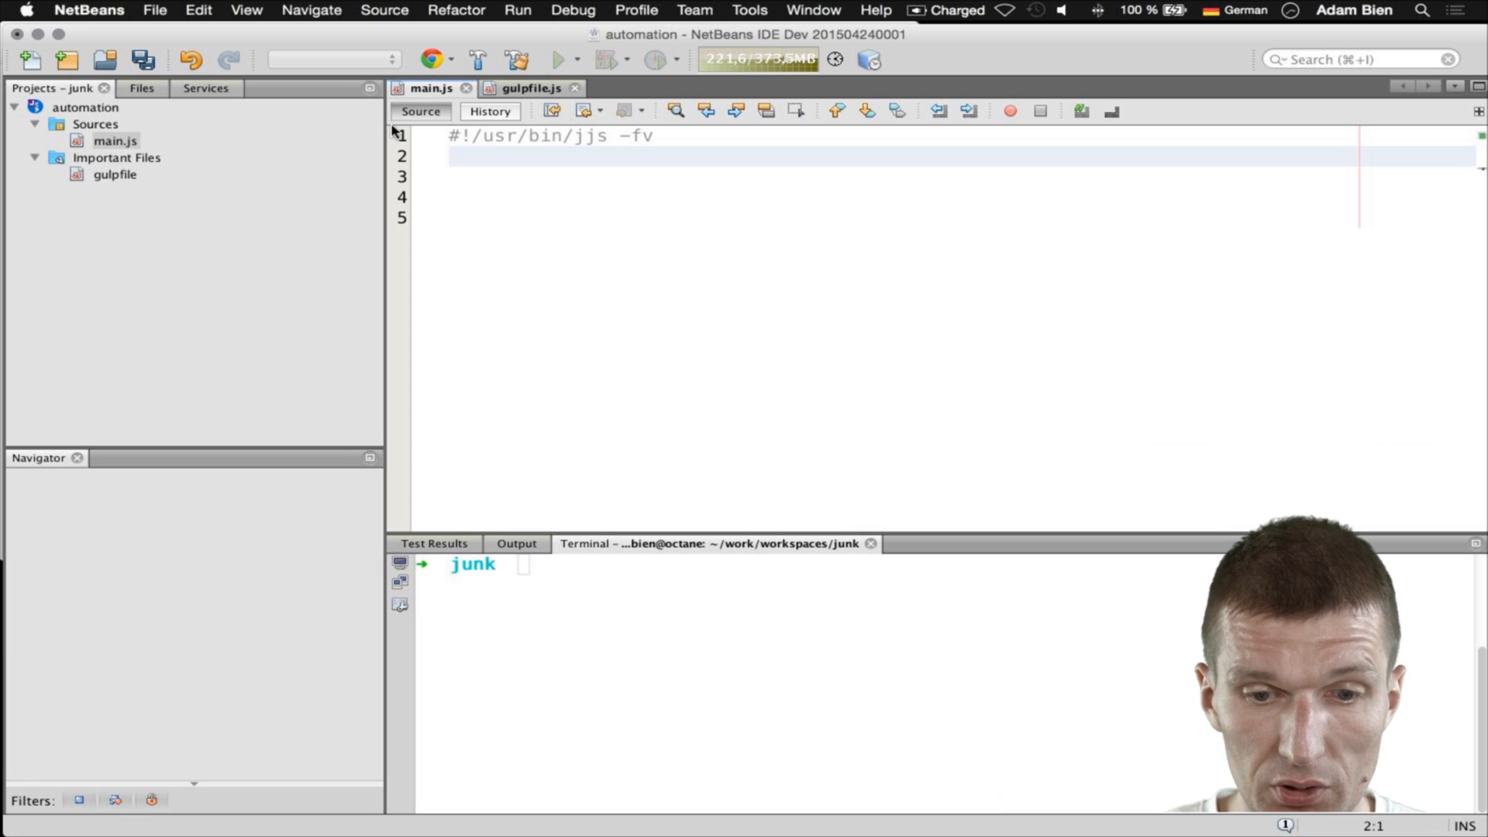
- Discard the print line in main.js and save the file
type("p")
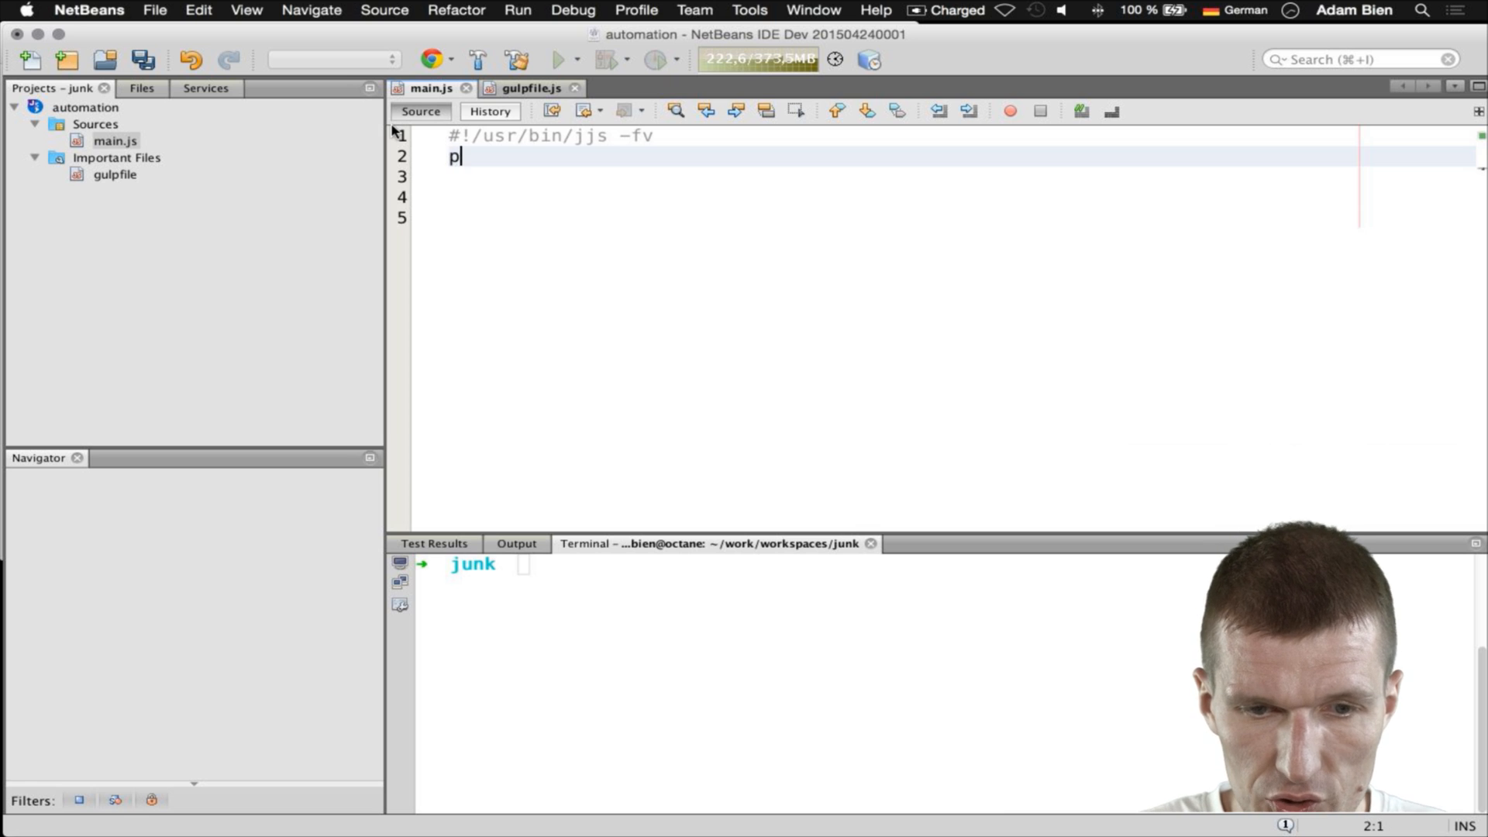
type("rint();")
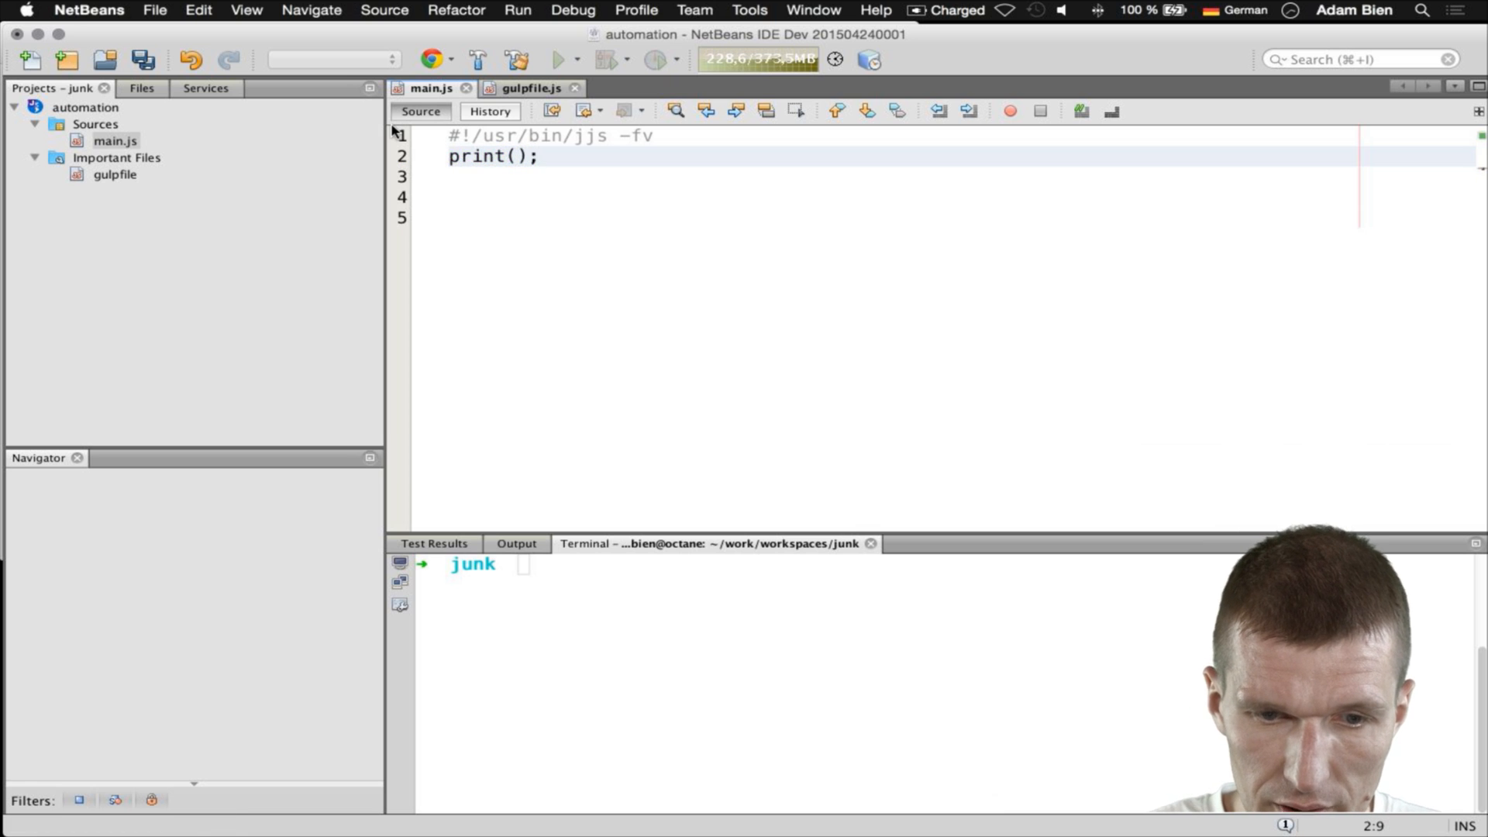
key("Cmd+s")
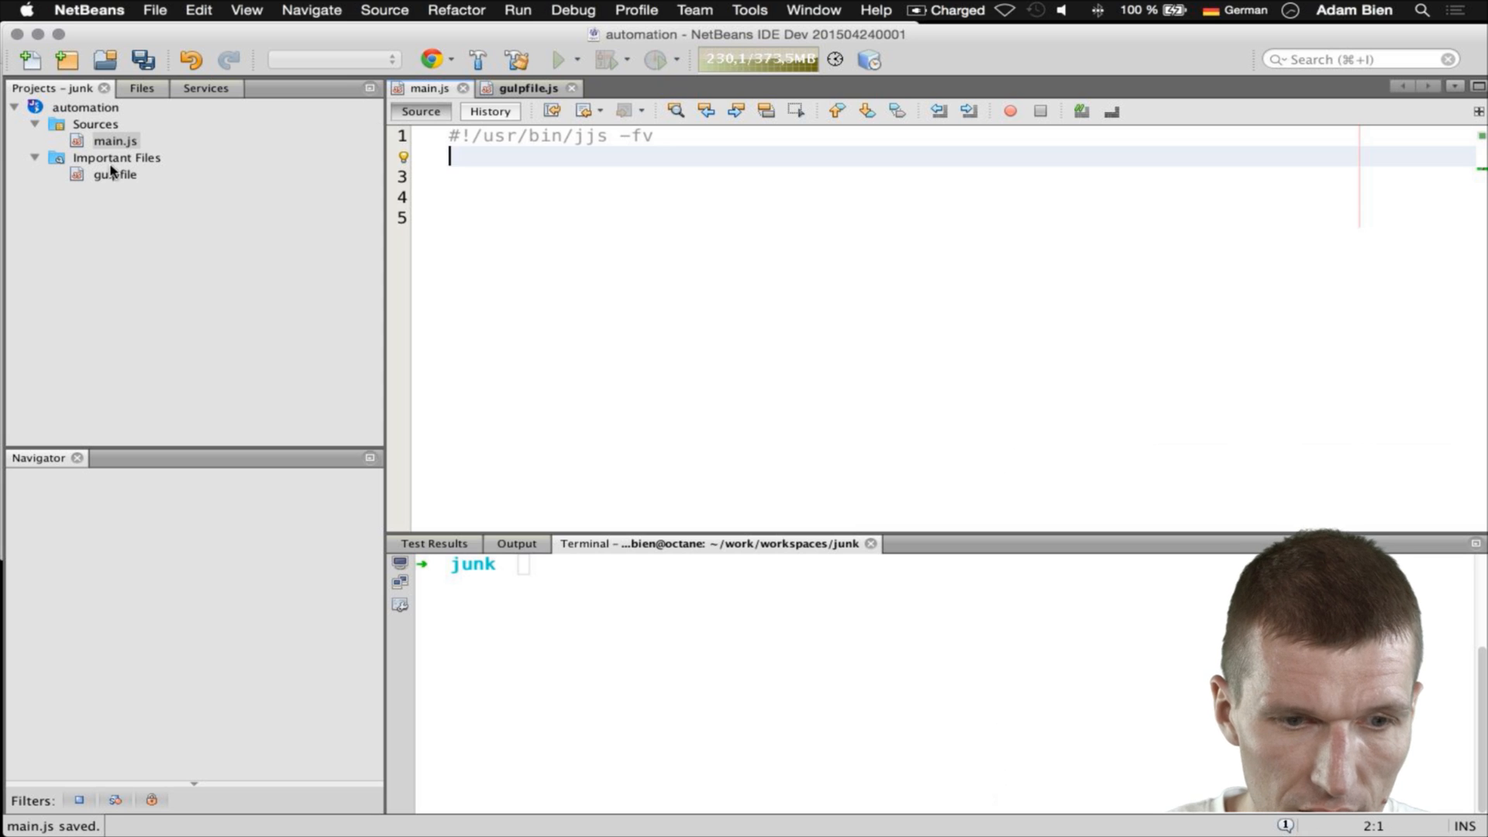
- Run the gulpfile's default gulp task from Important Files
right_click(114, 174)
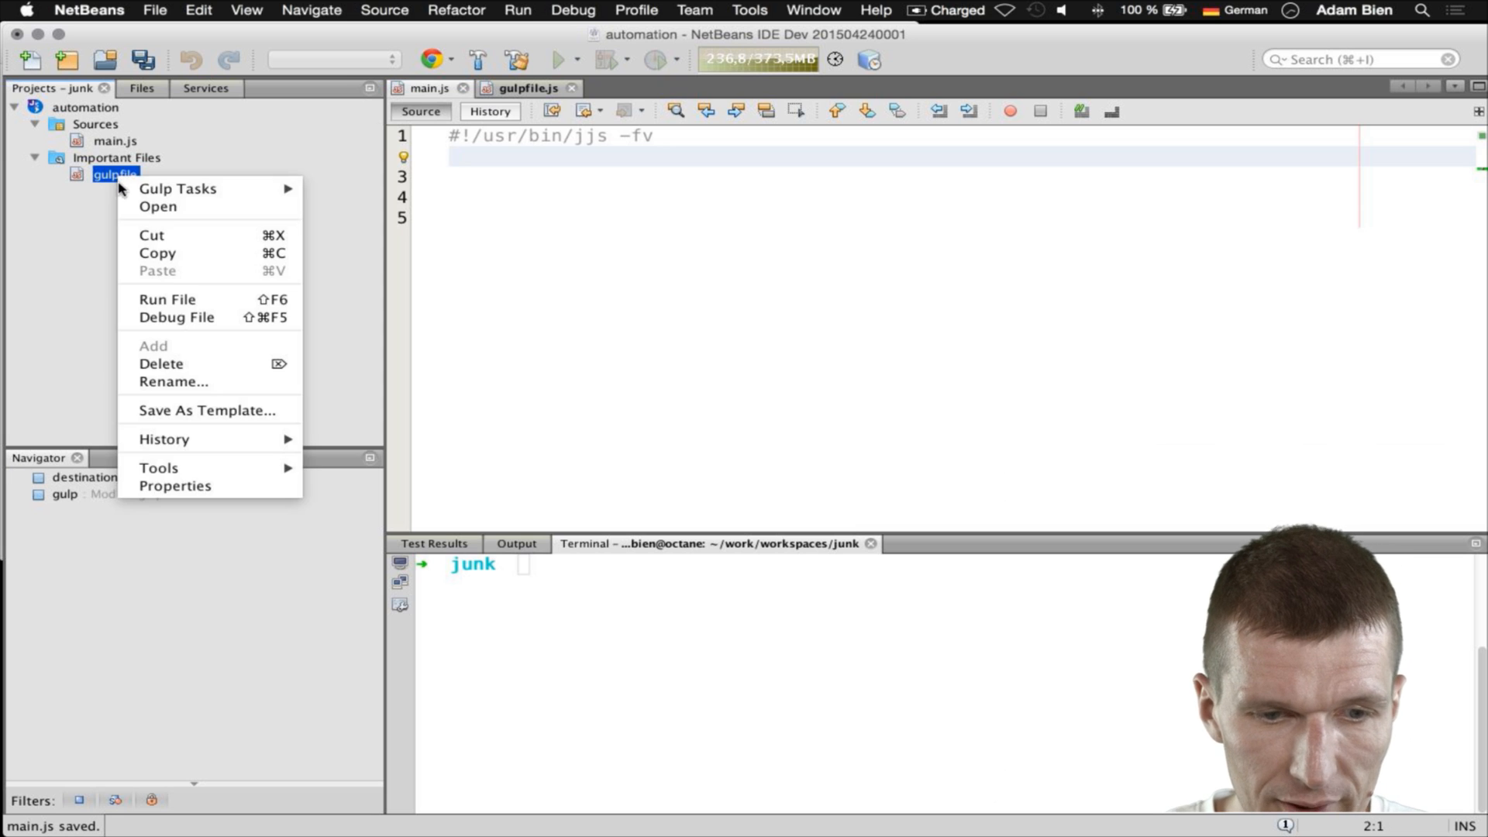
left_click(177, 189)
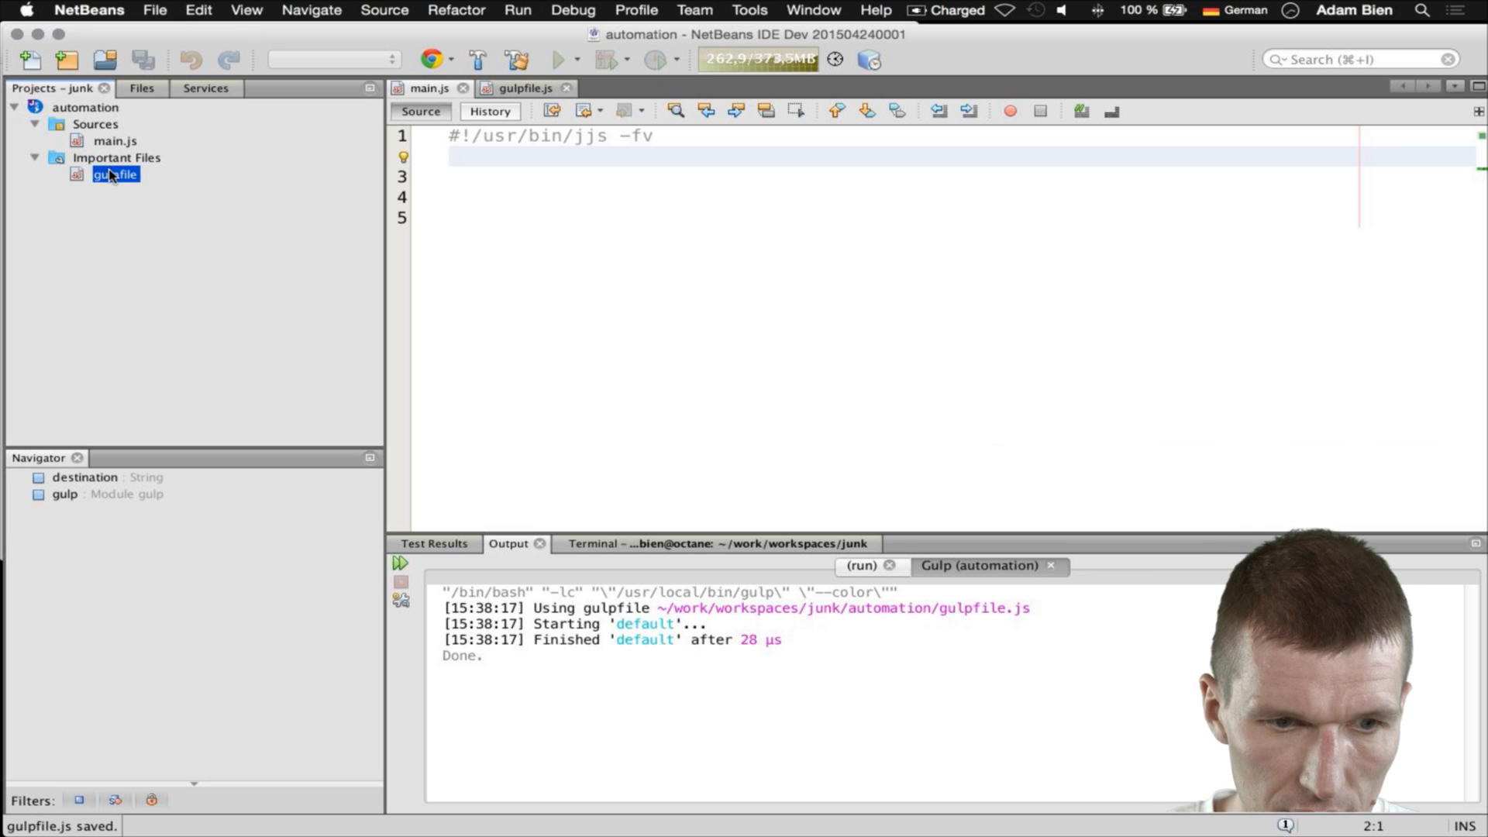
right_click(115, 173)
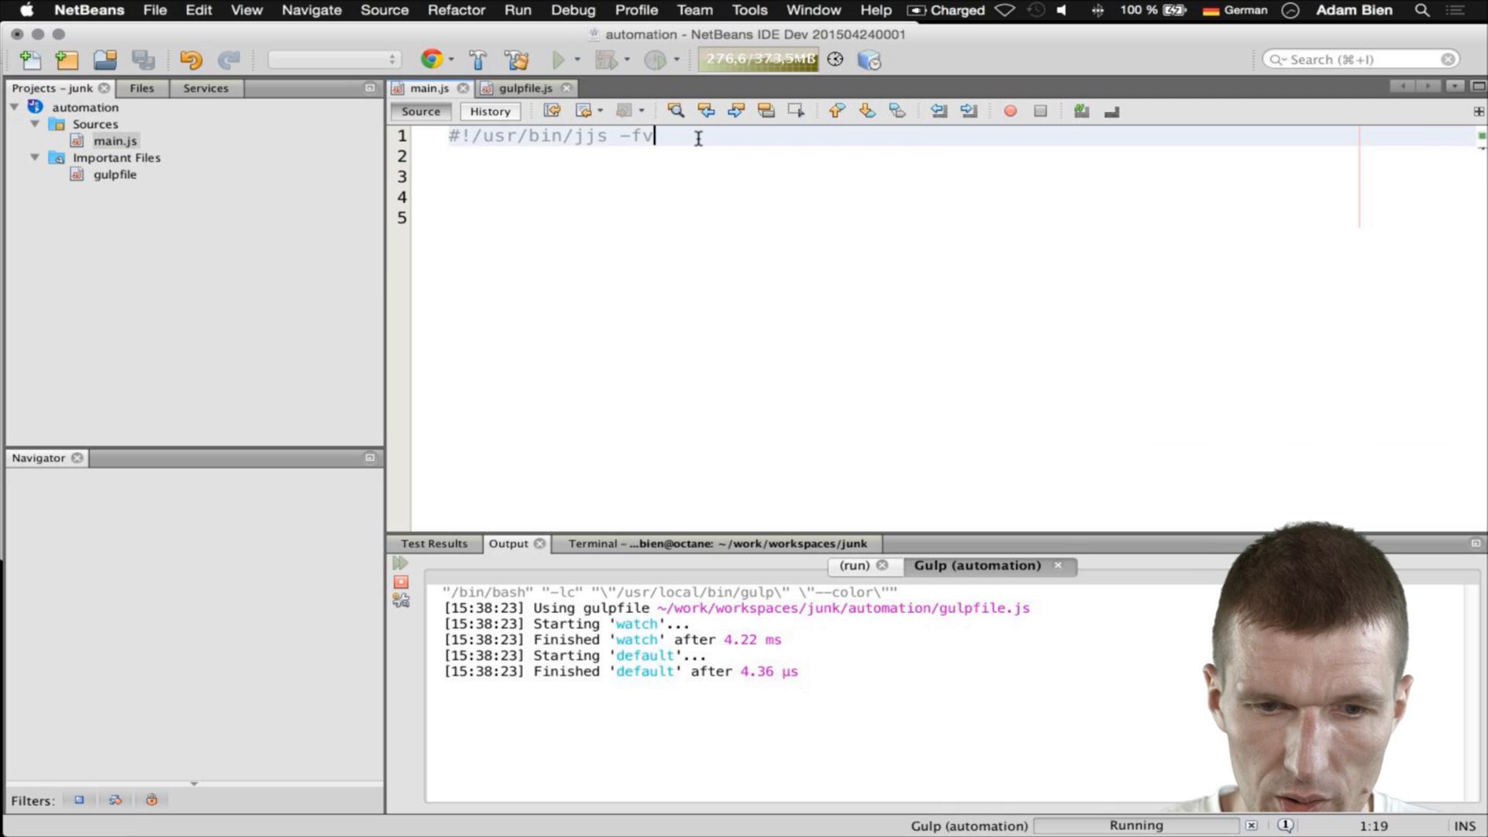
- Add print("hello duke!"); to main.js and save it
type("print();")
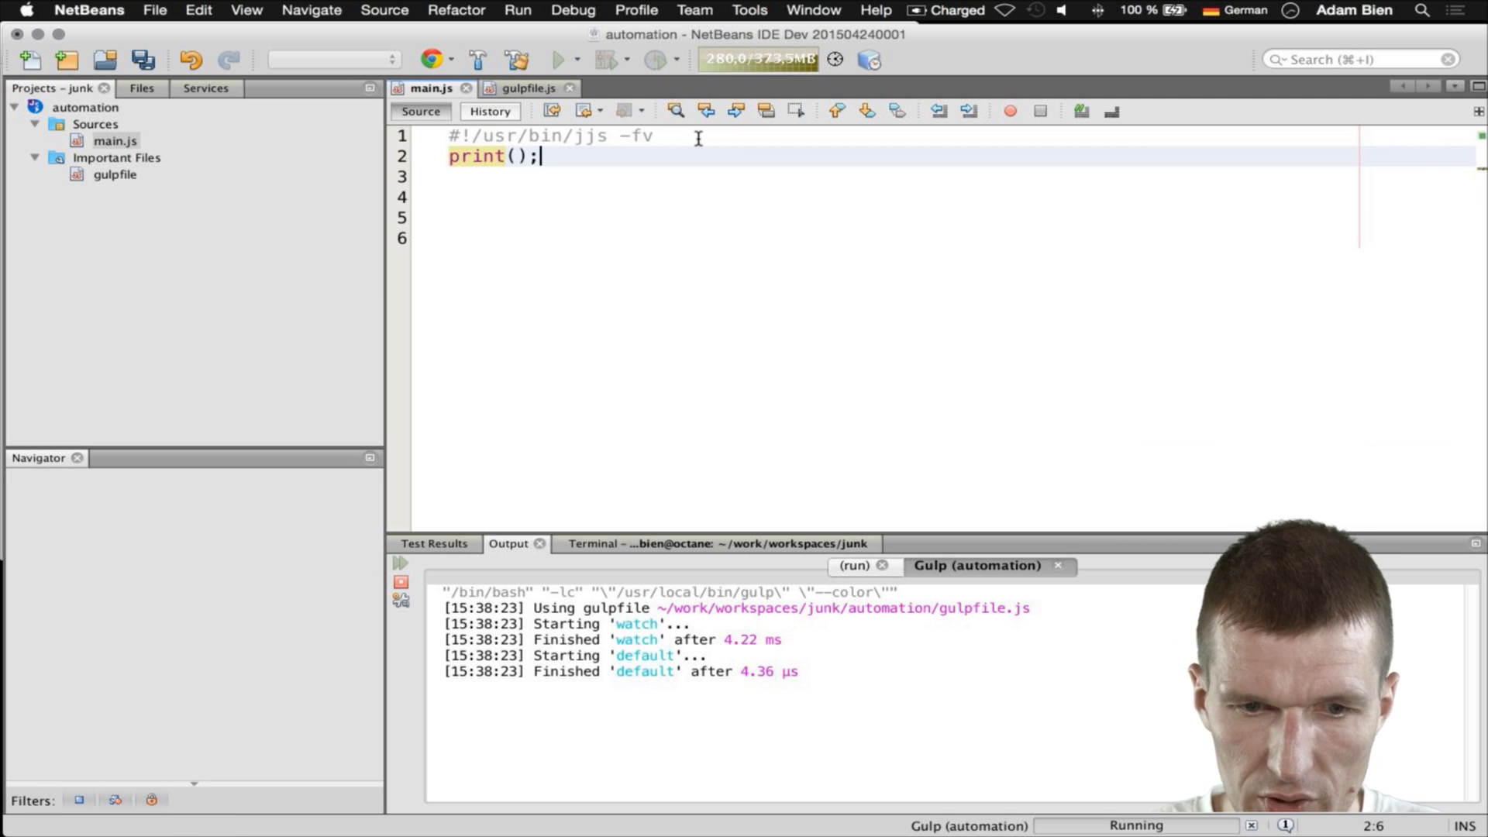
type("\"hello\"")
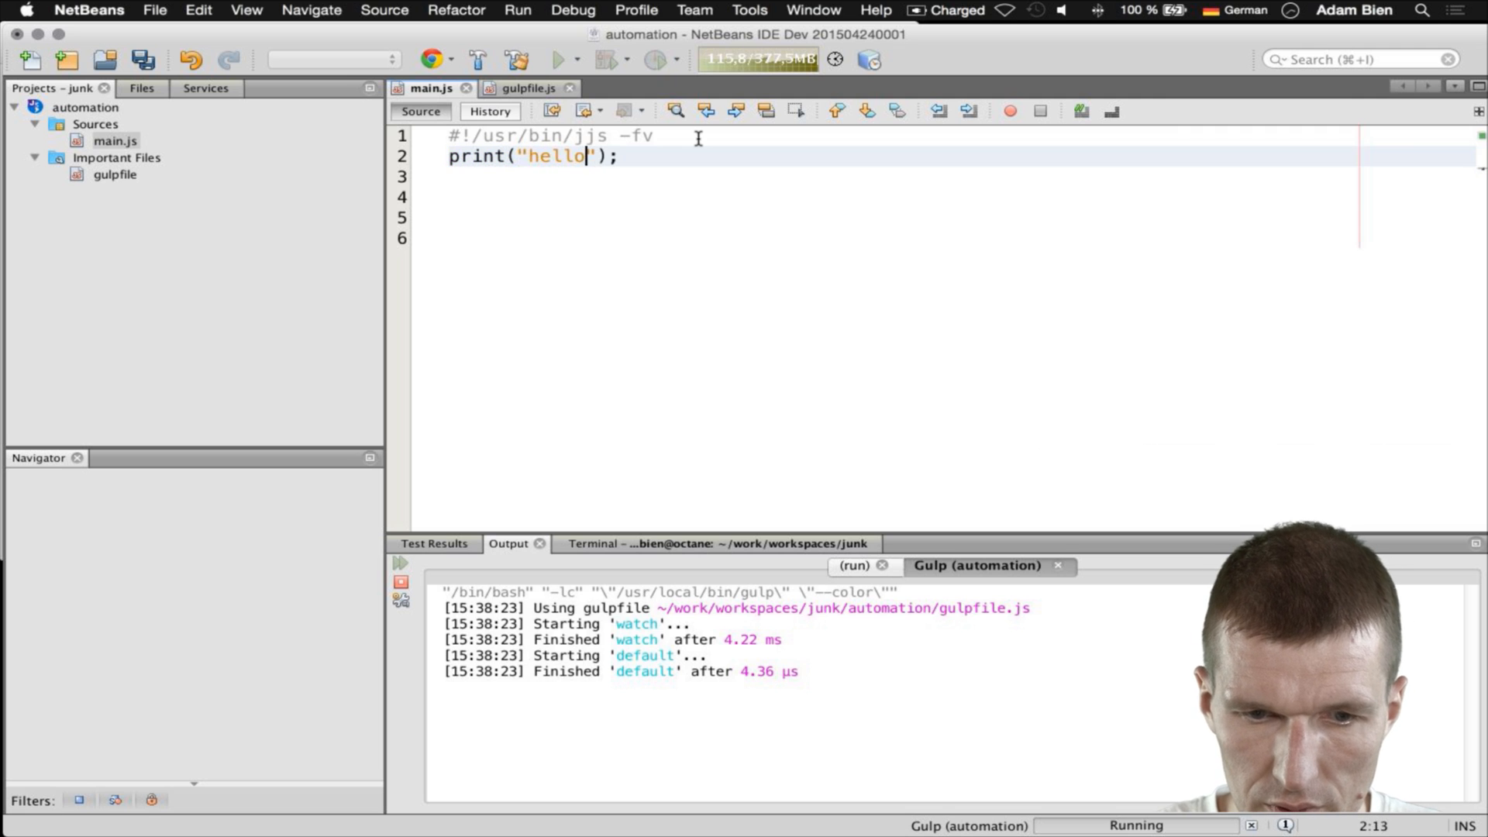
key("cmd+s")
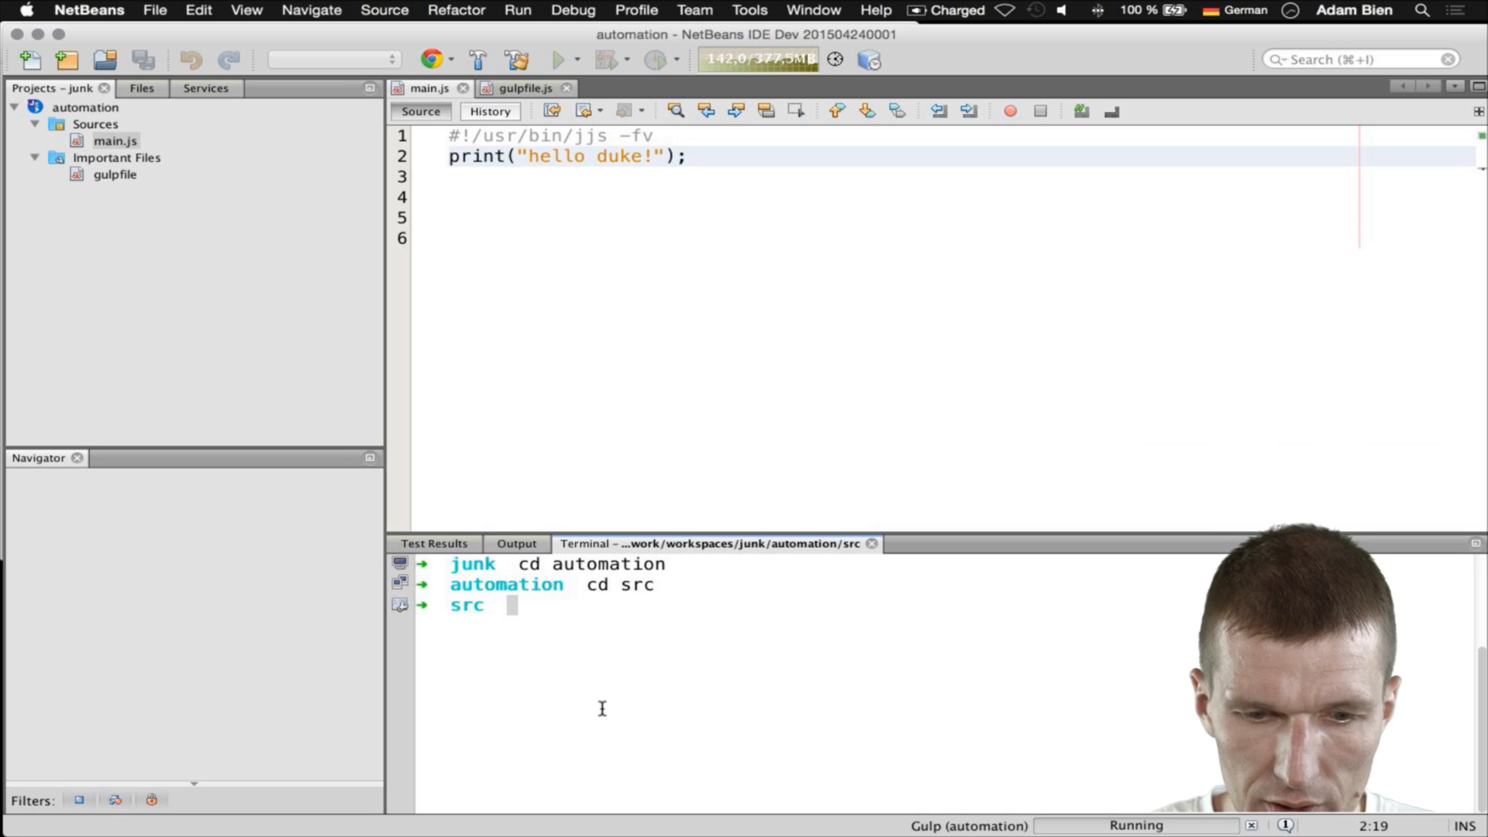
- Make main.js executable with chmod a+x, run it, and add an extra '!' to print hello duke!!
type("chmod a")
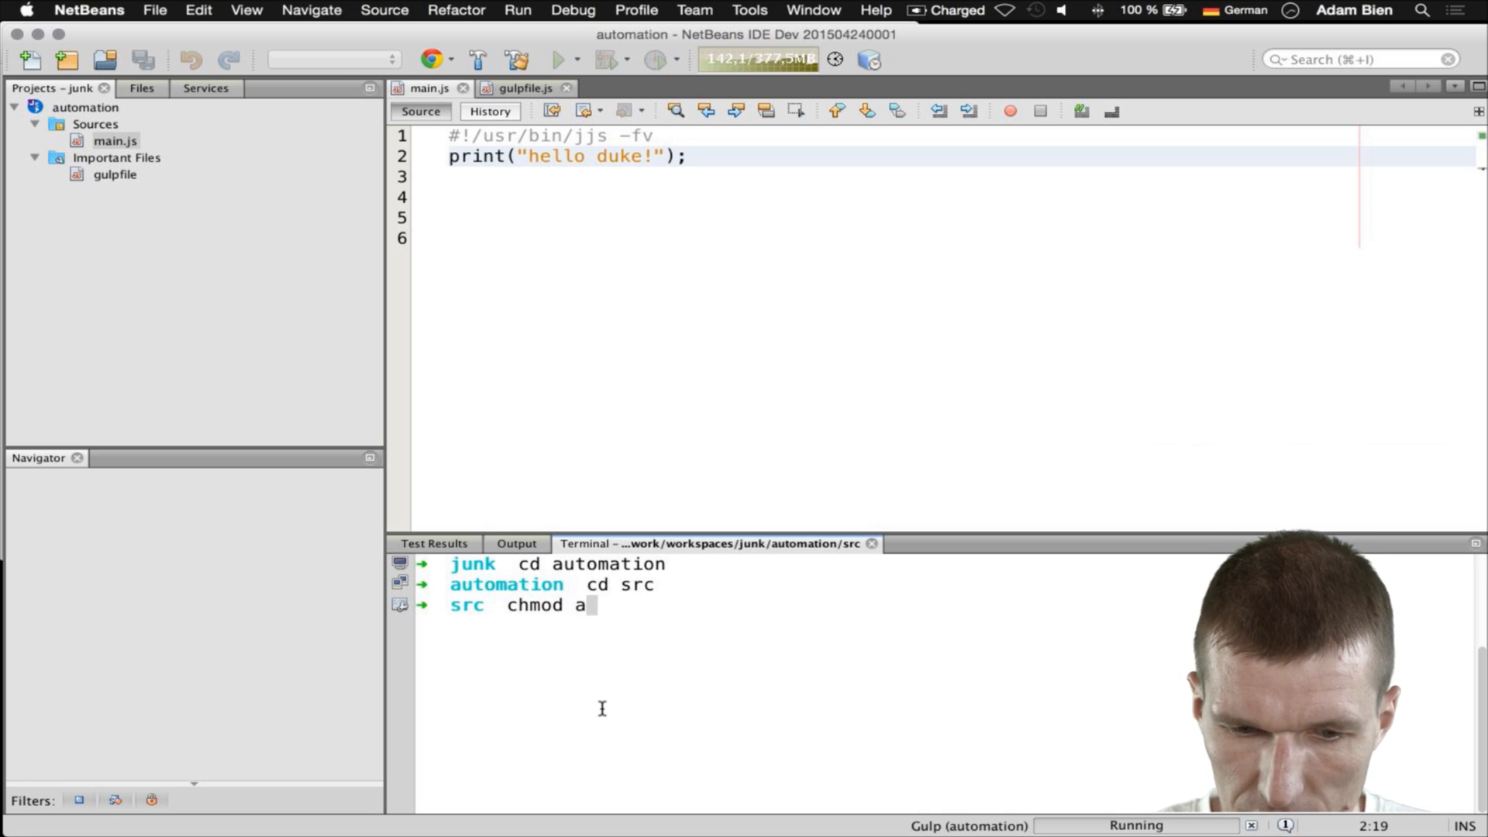
type("+x main.js")
type("cd ..")
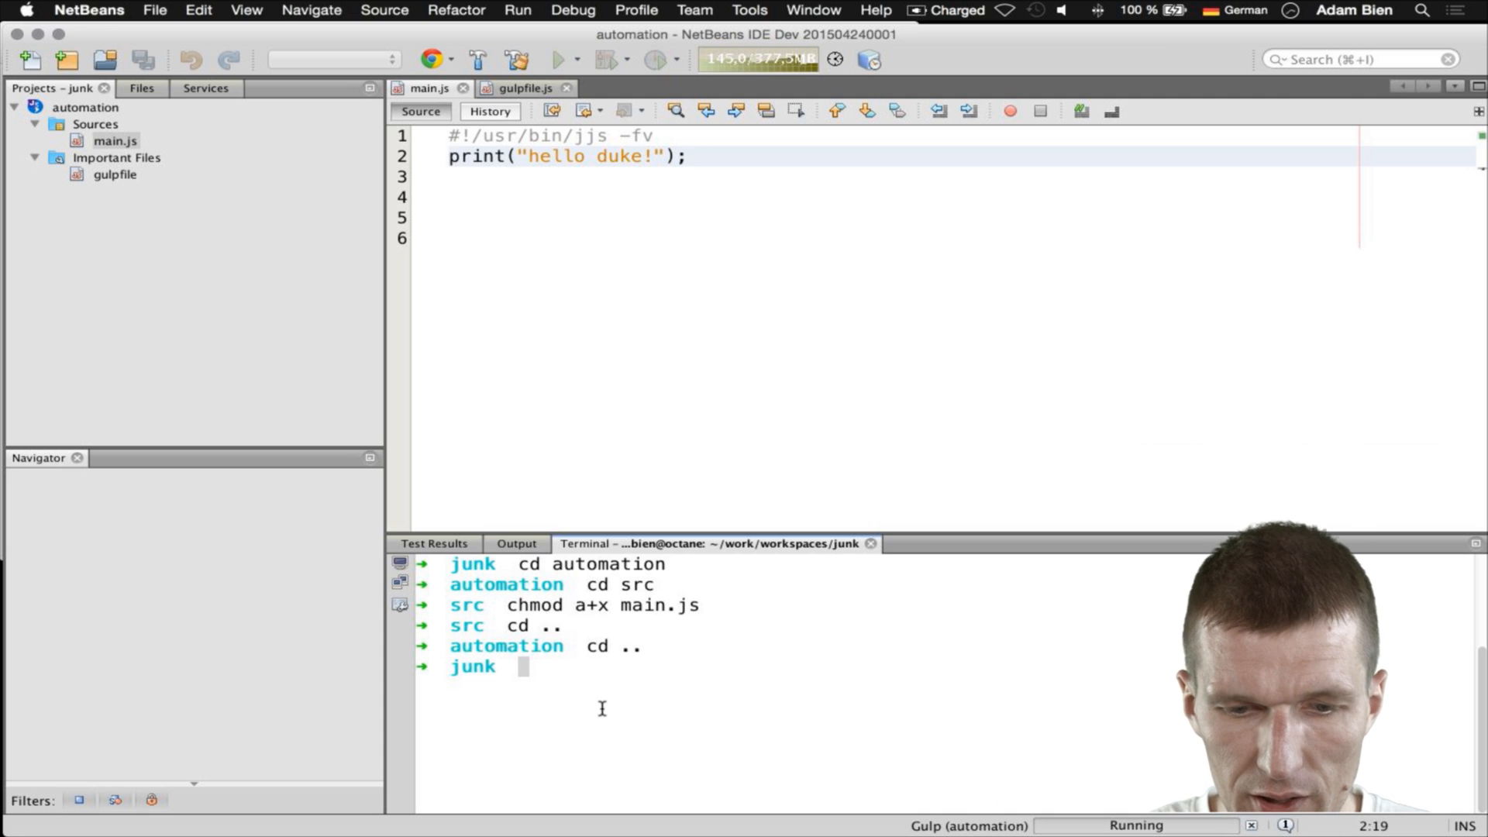
type("main.js")
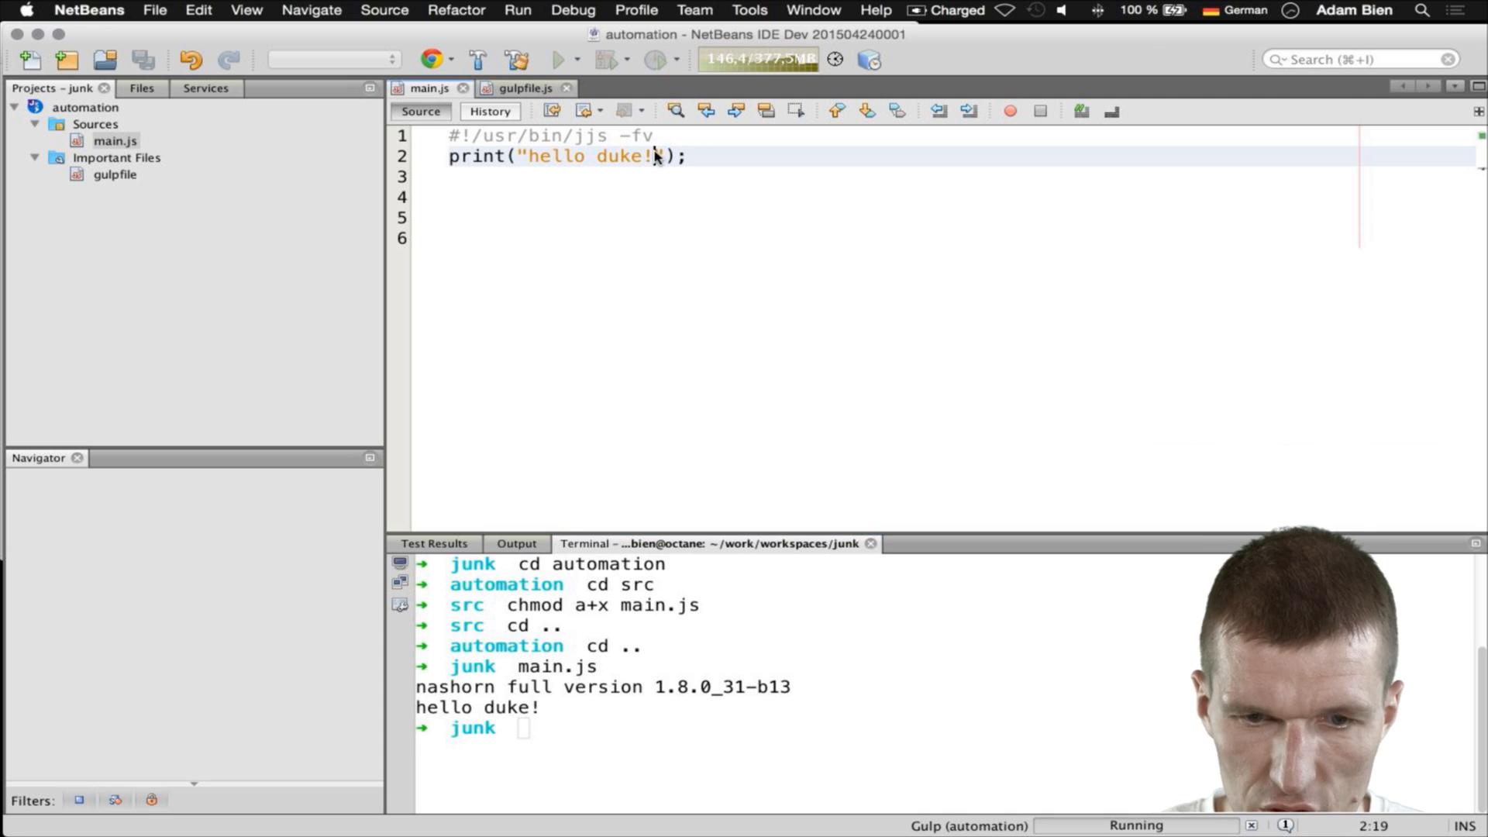
type("!")
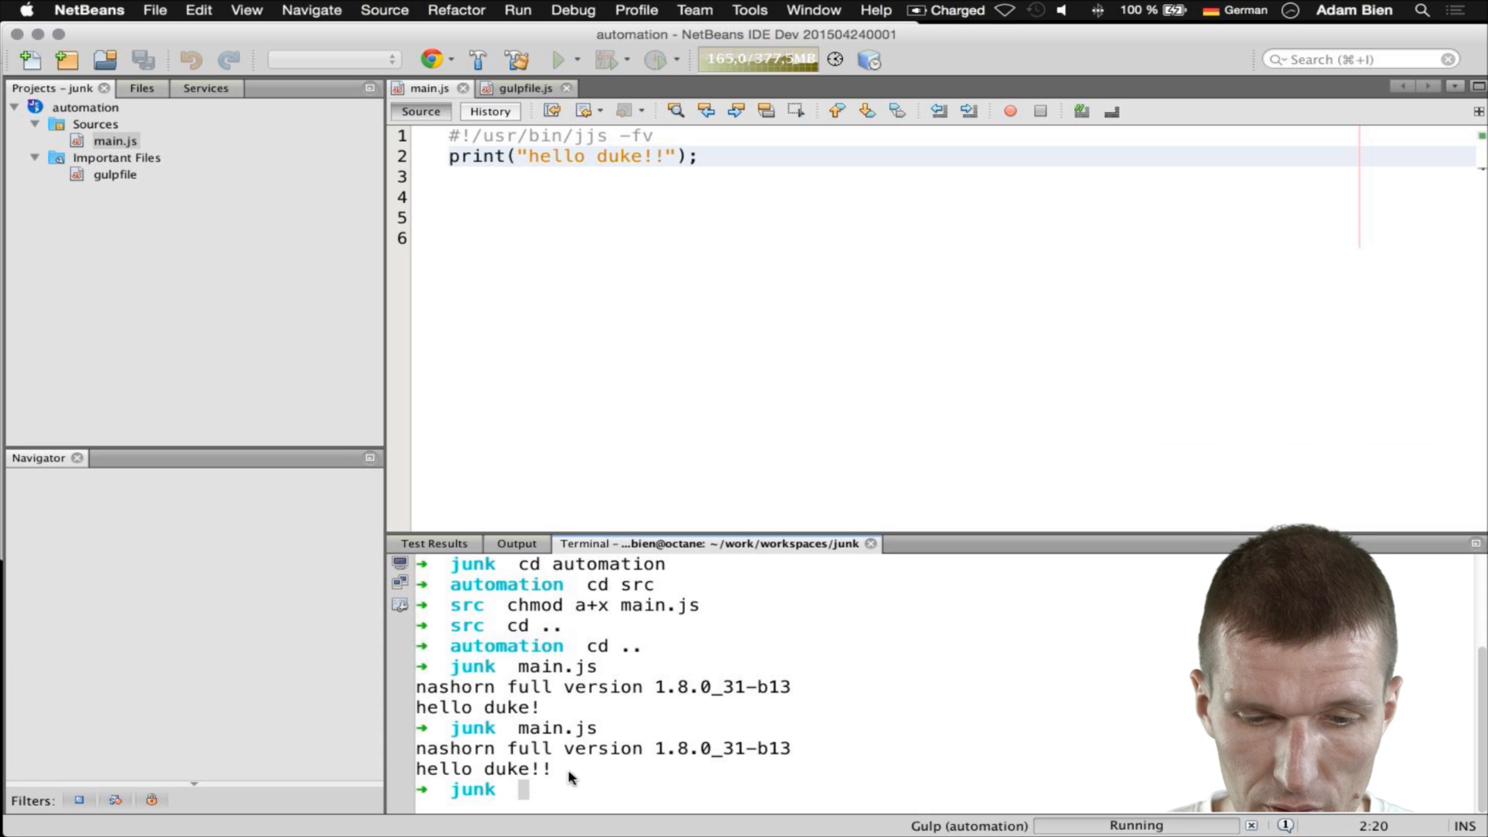
double_click(512, 769)
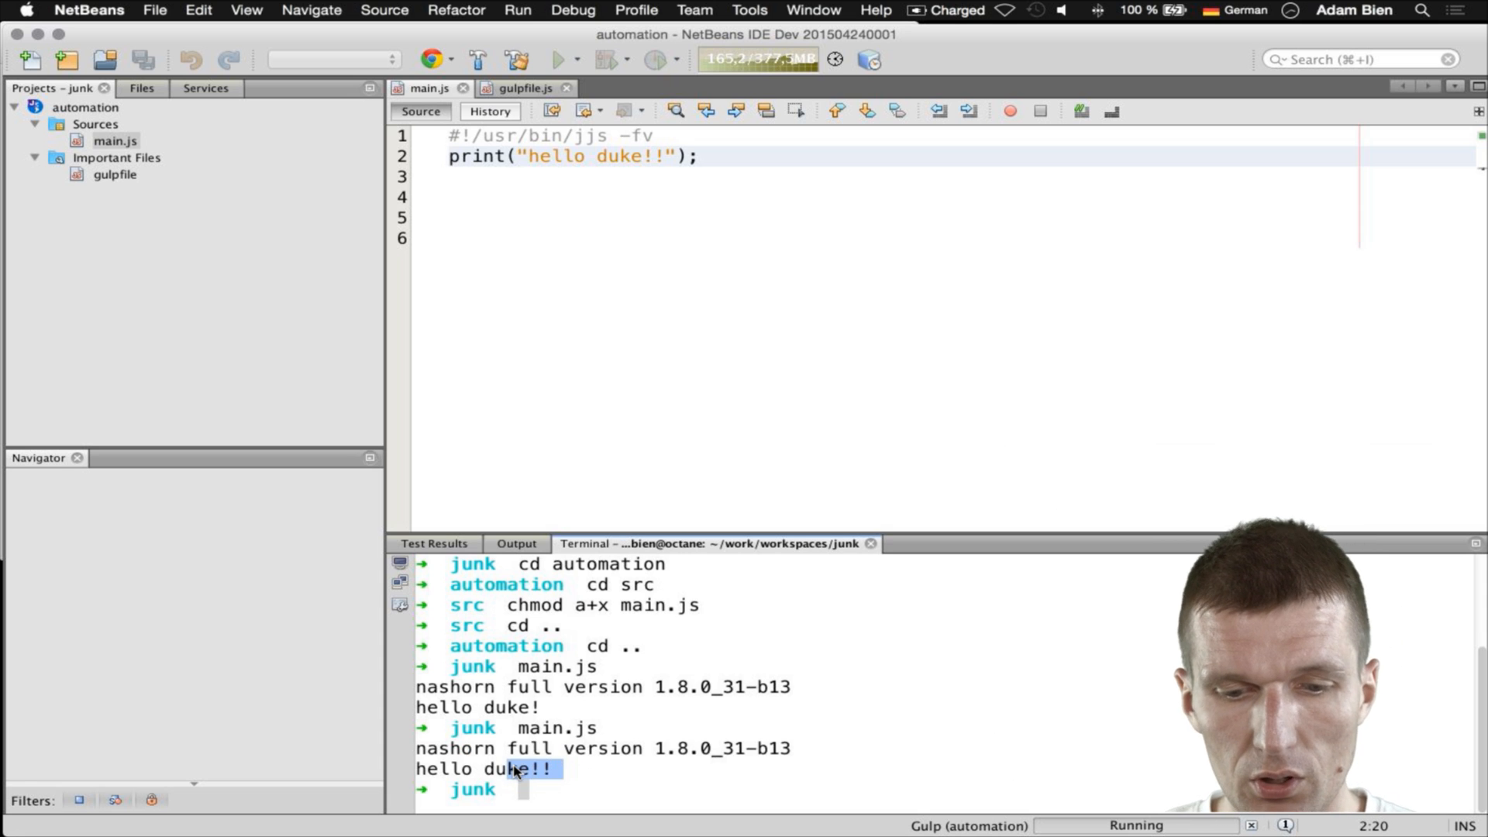